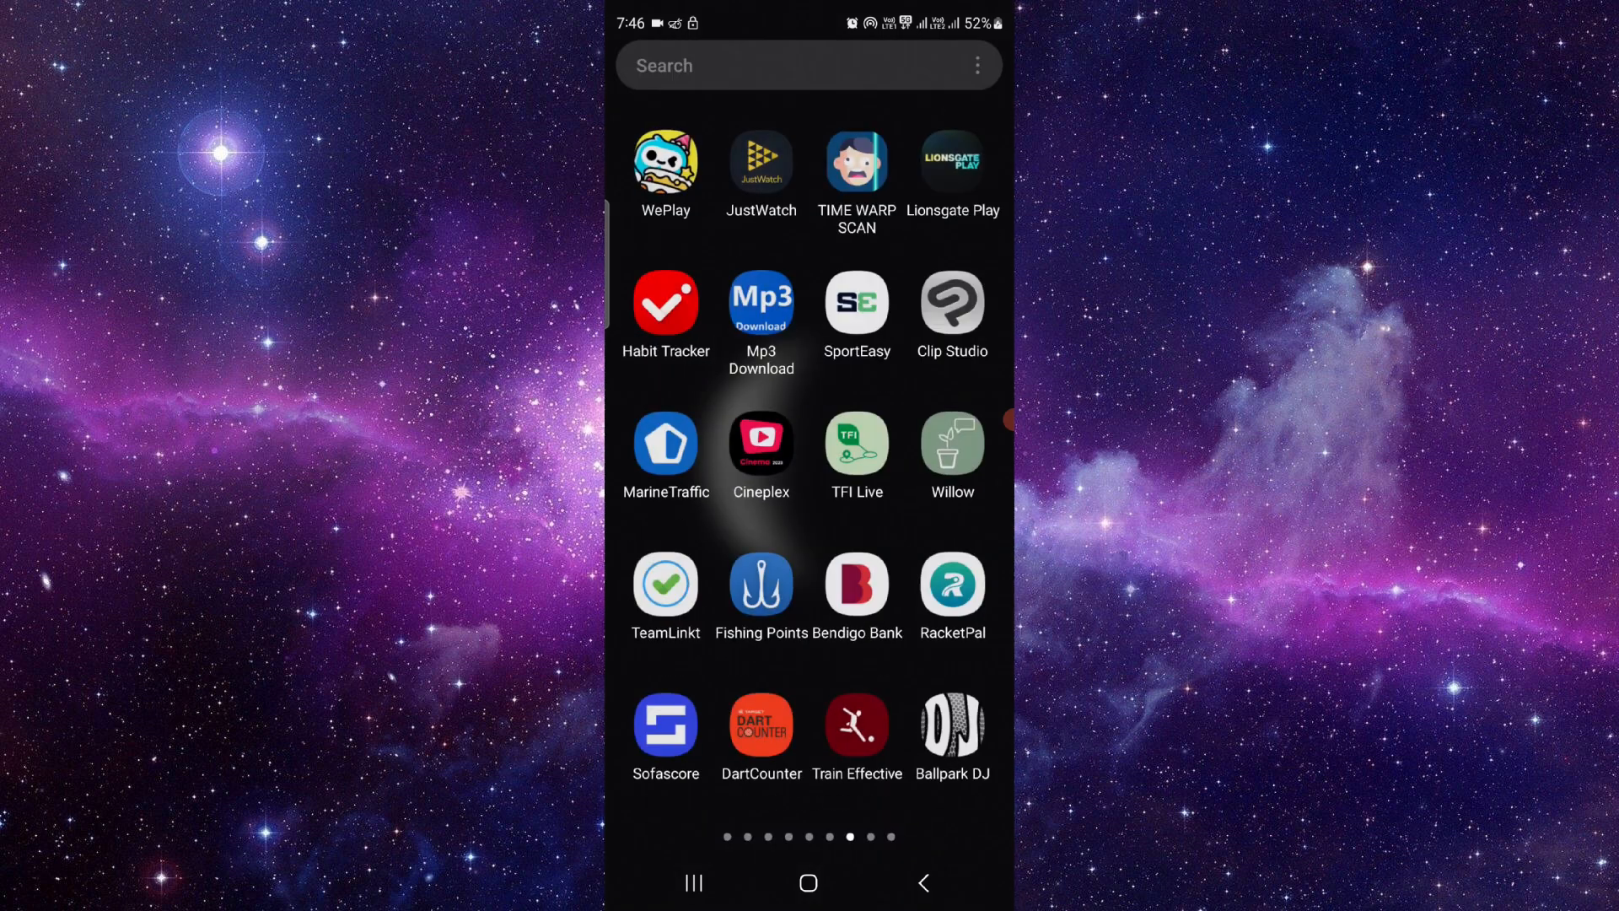
- Close the app drawer and go back to the Android home screen
click(761, 302)
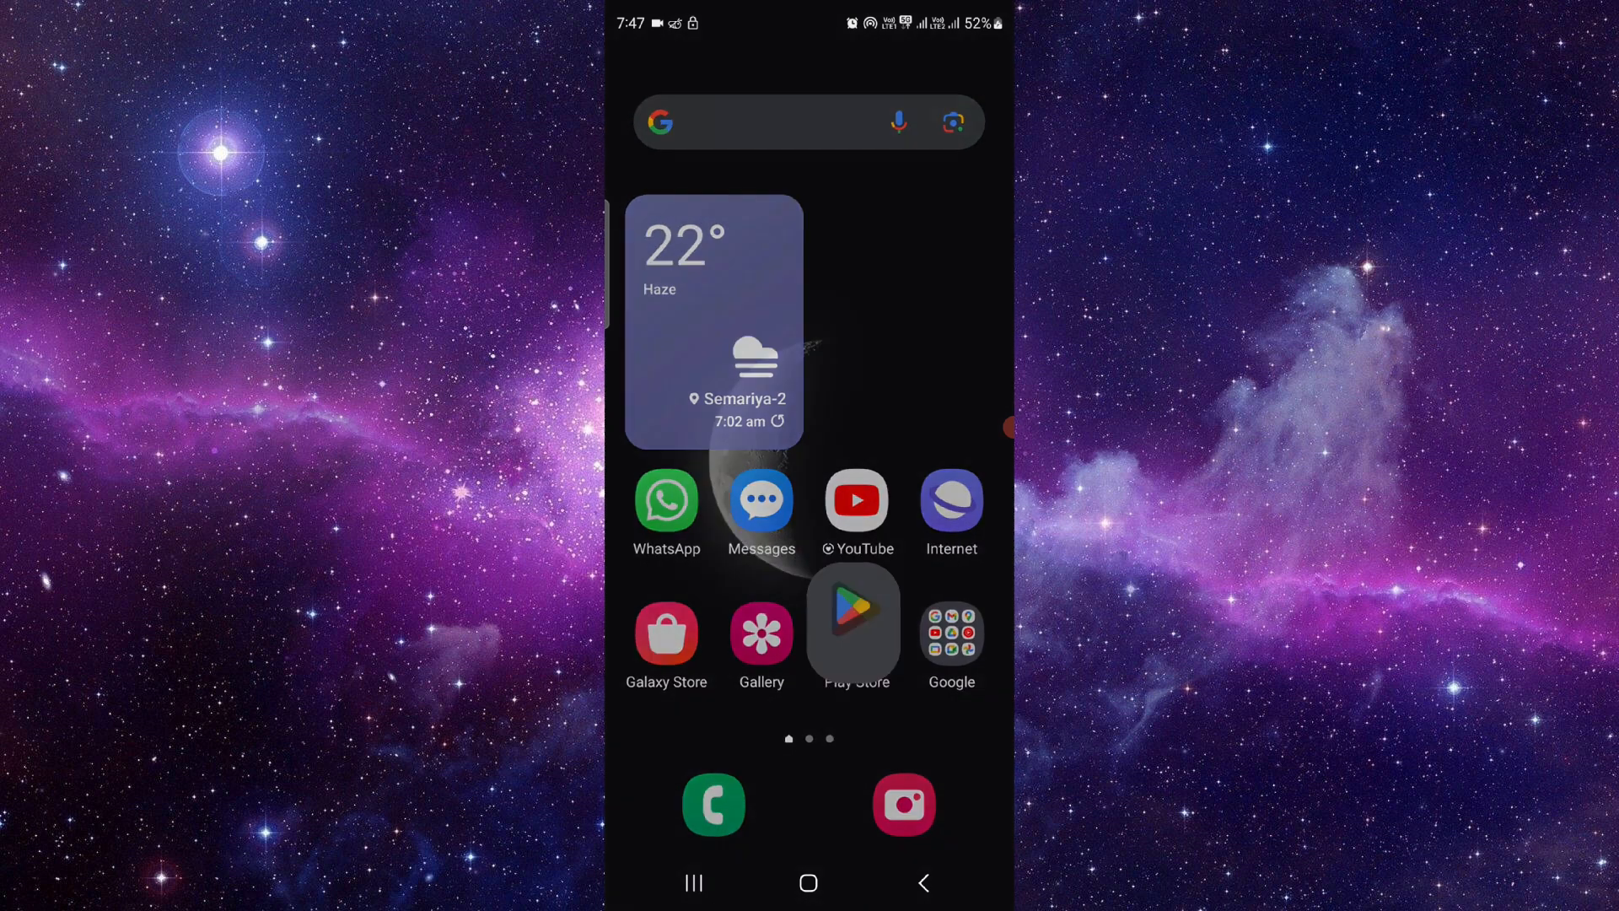
- Launch Play Store and open Payments and subscriptions, then the Subscriptions list
click(855, 623)
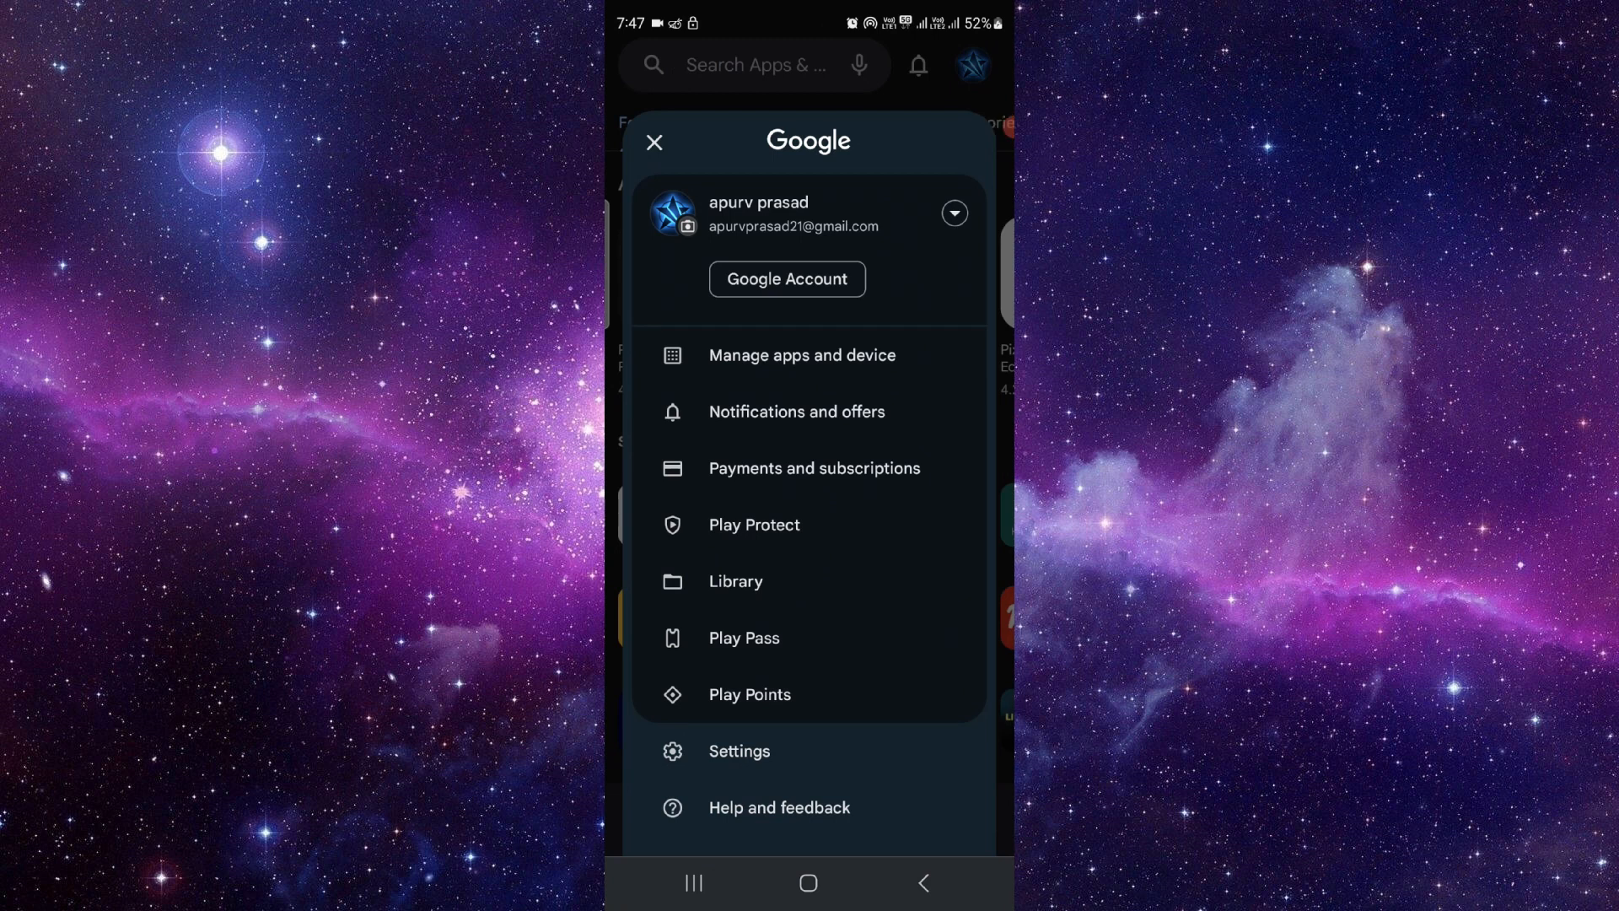
click(814, 468)
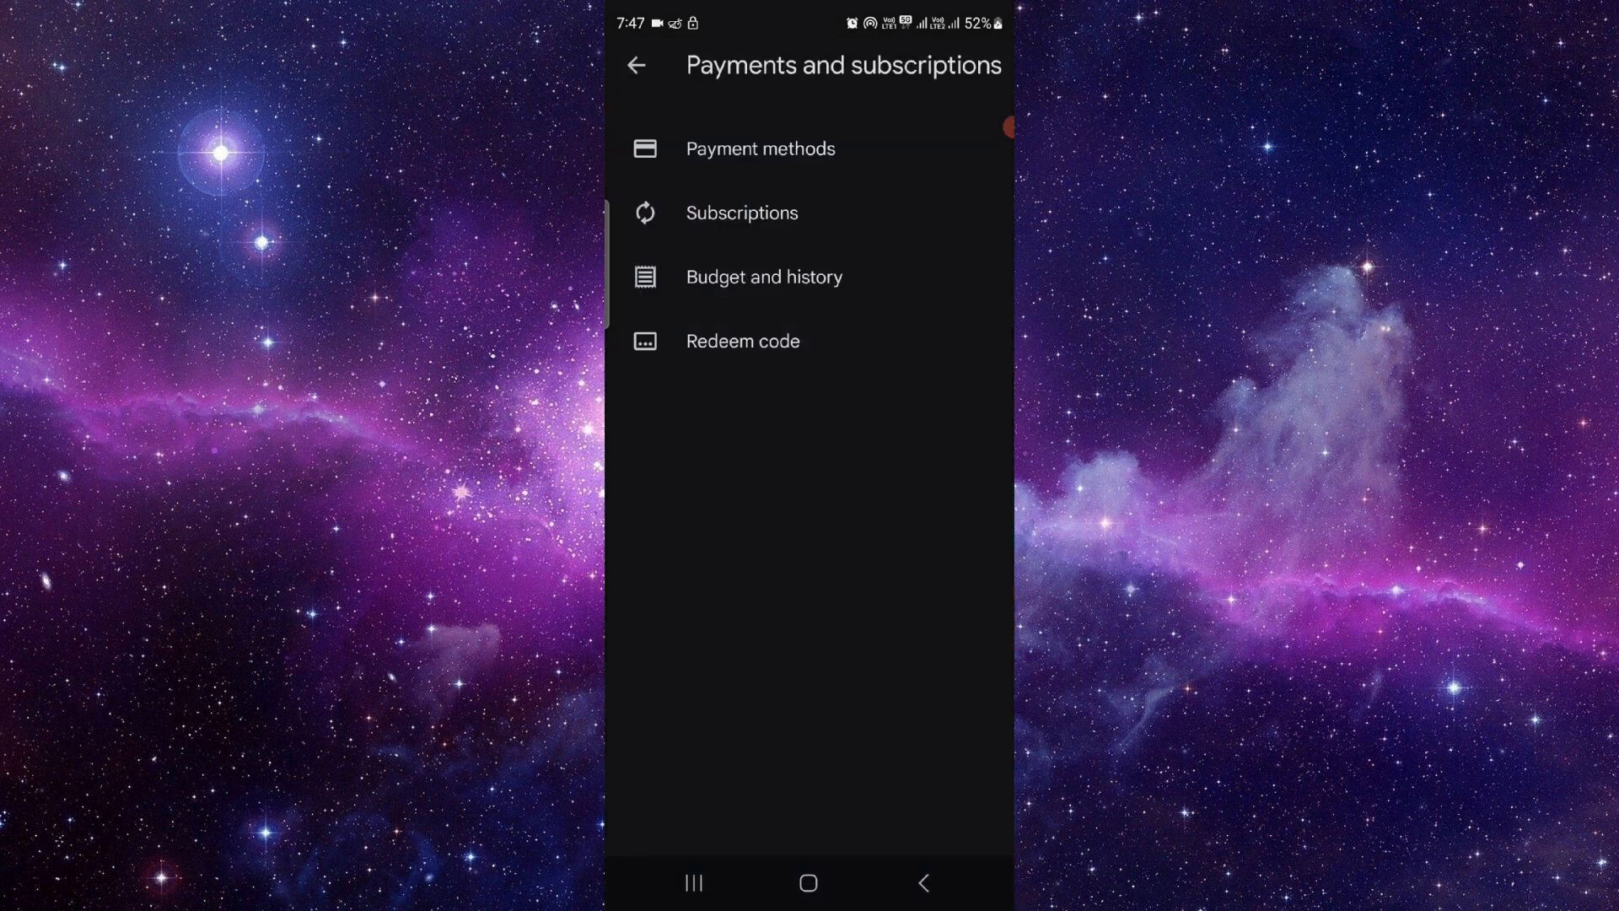
click(742, 212)
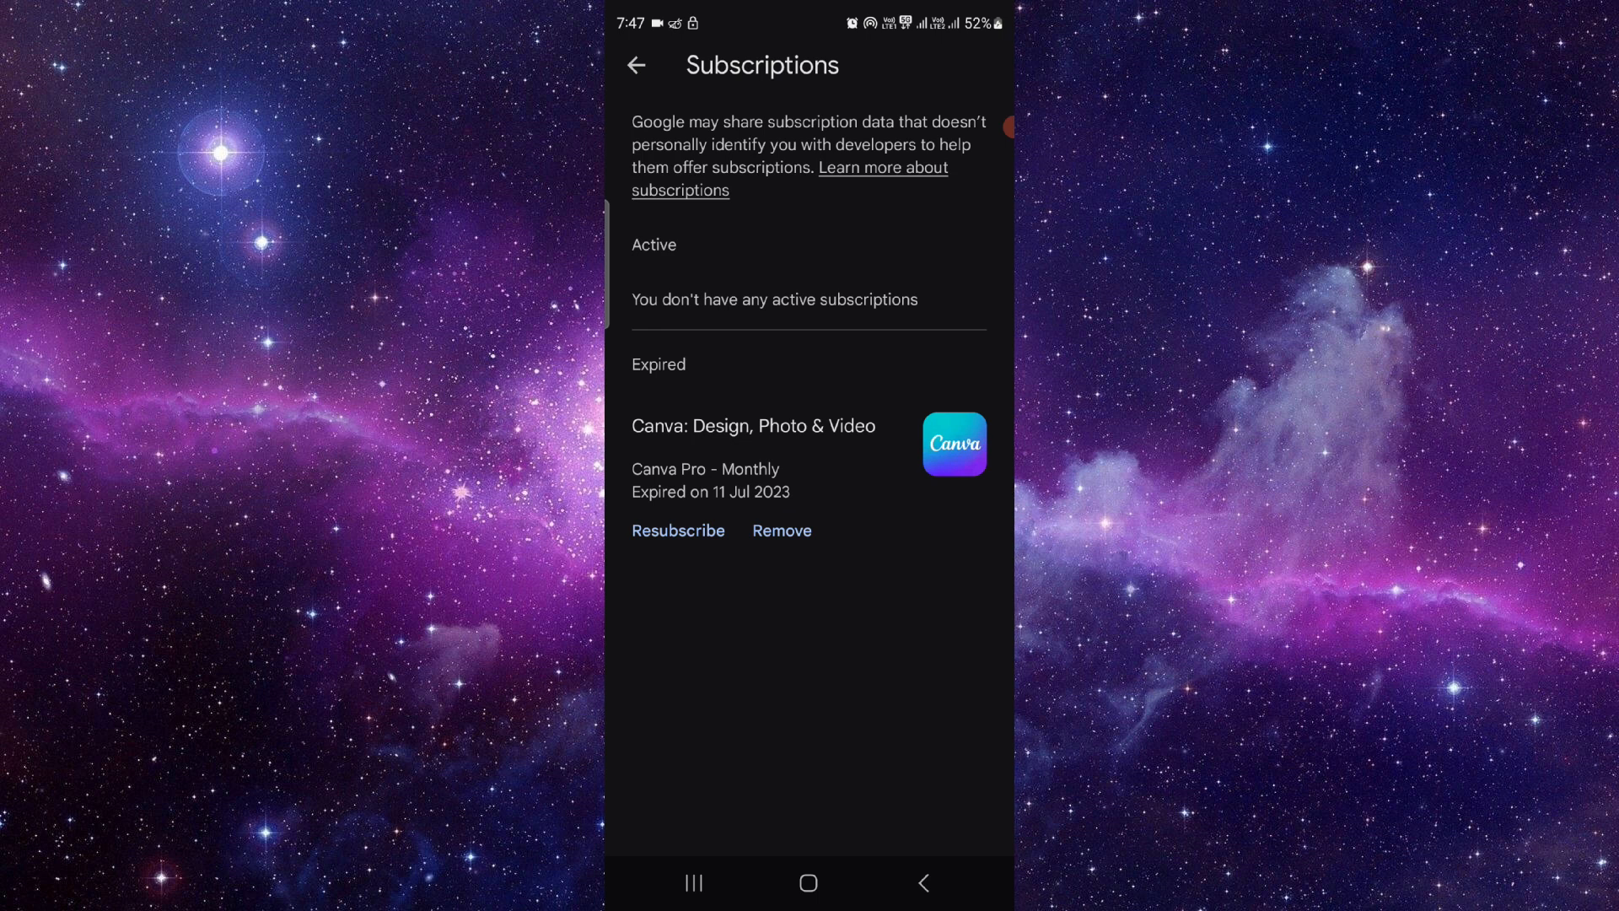